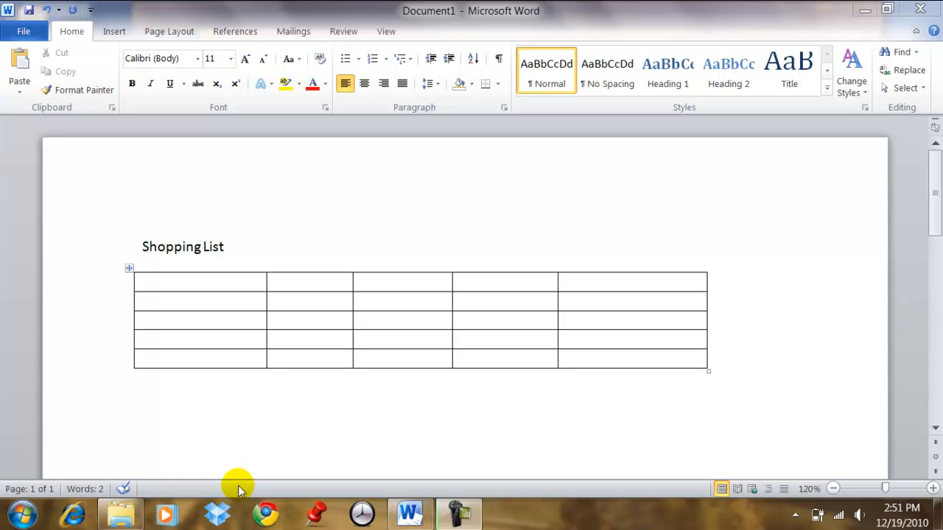
mouse_move(221, 291)
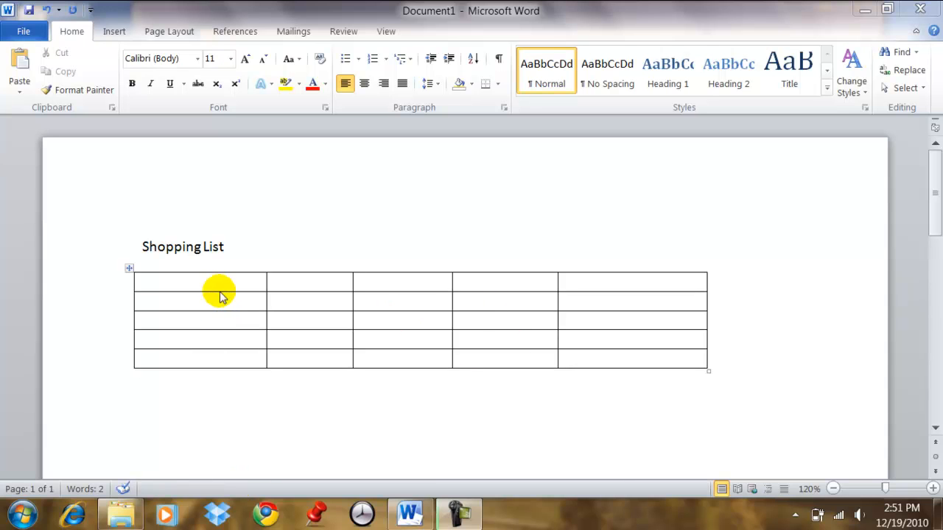
mouse_move(674, 298)
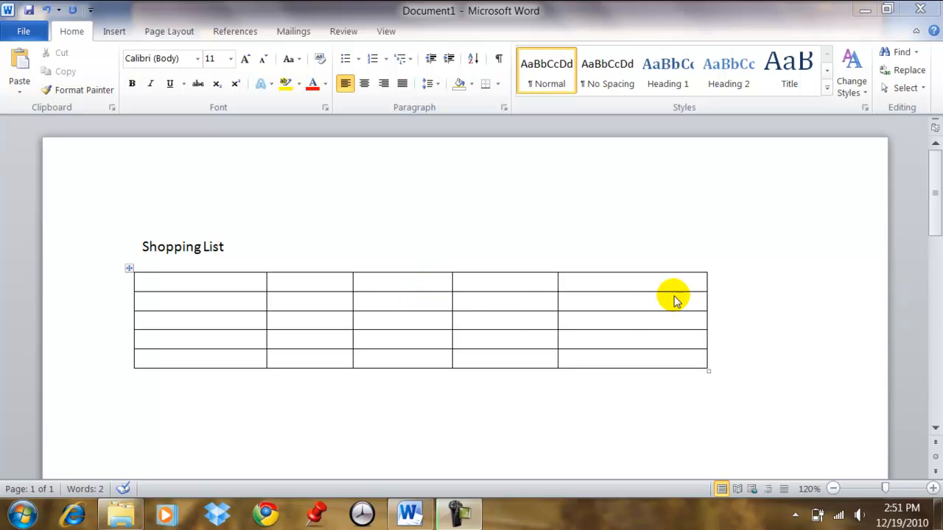
mouse_move(140, 309)
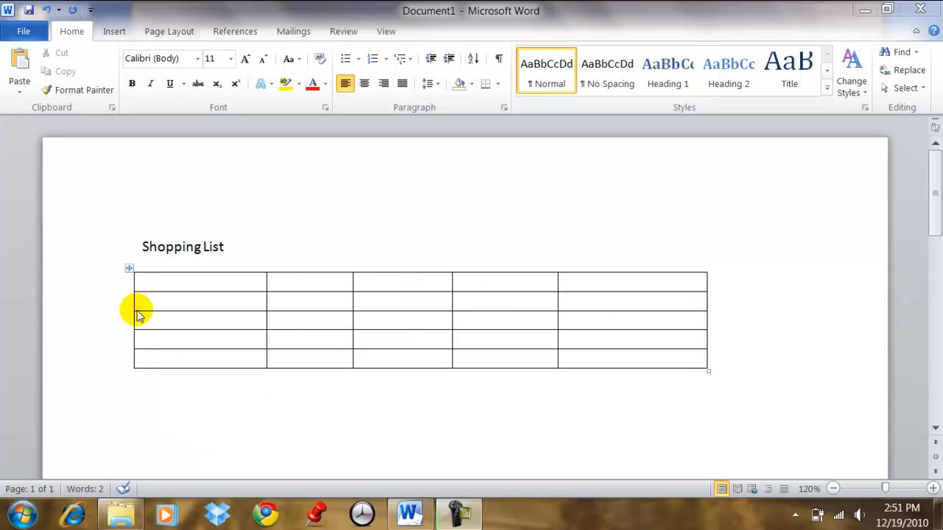
mouse_move(151, 357)
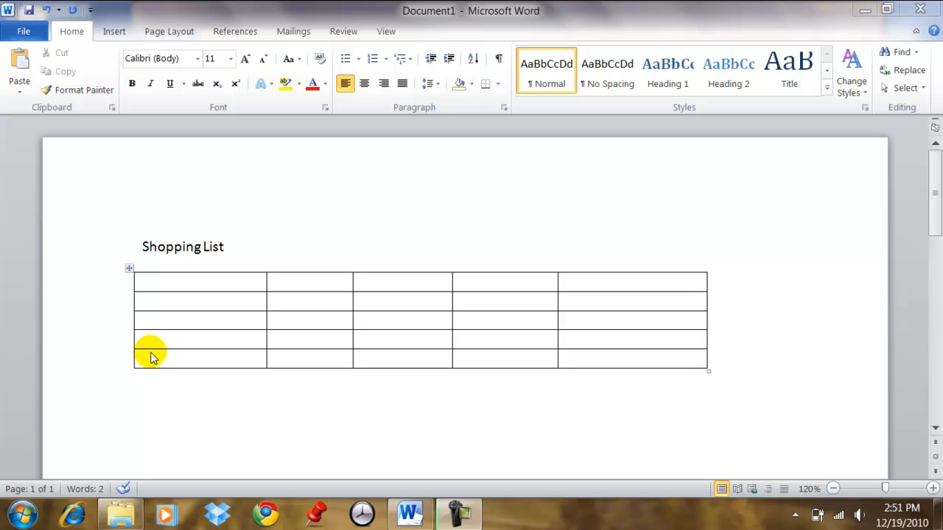
mouse_move(223, 451)
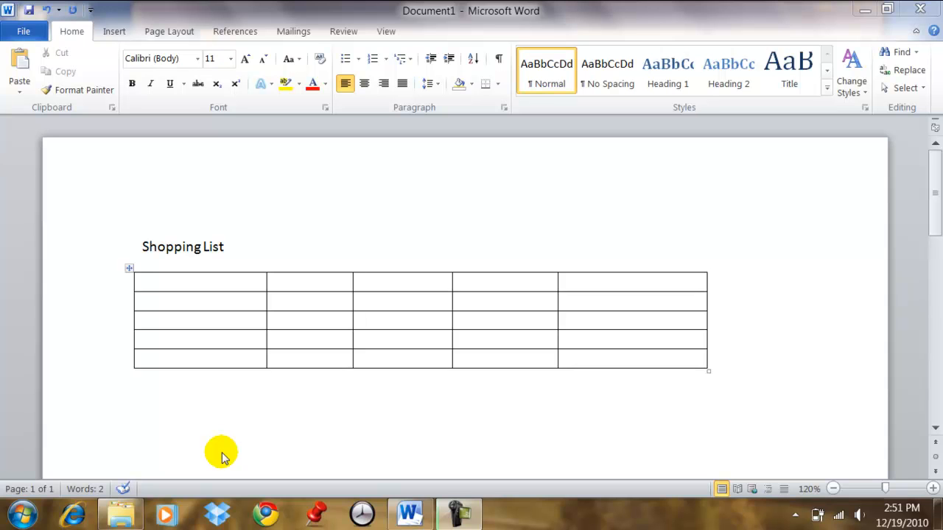
mouse_move(230, 466)
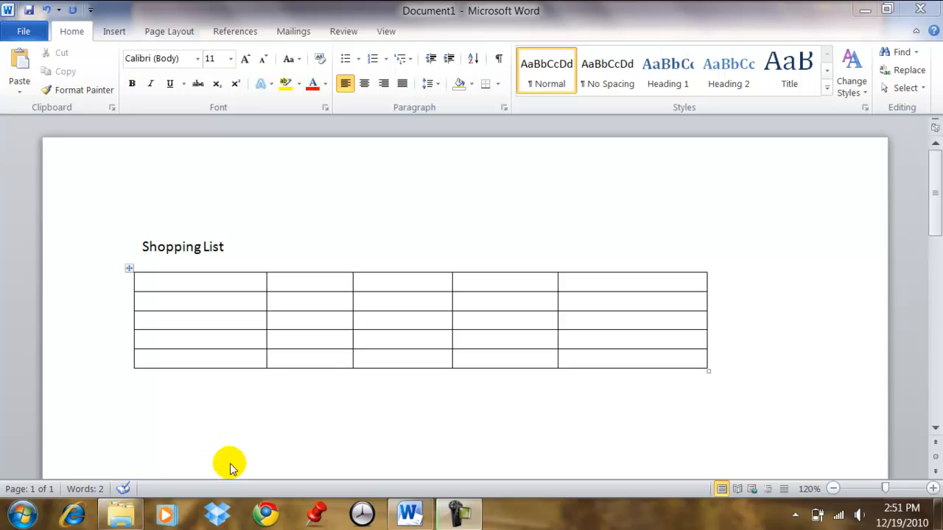
mouse_move(243, 512)
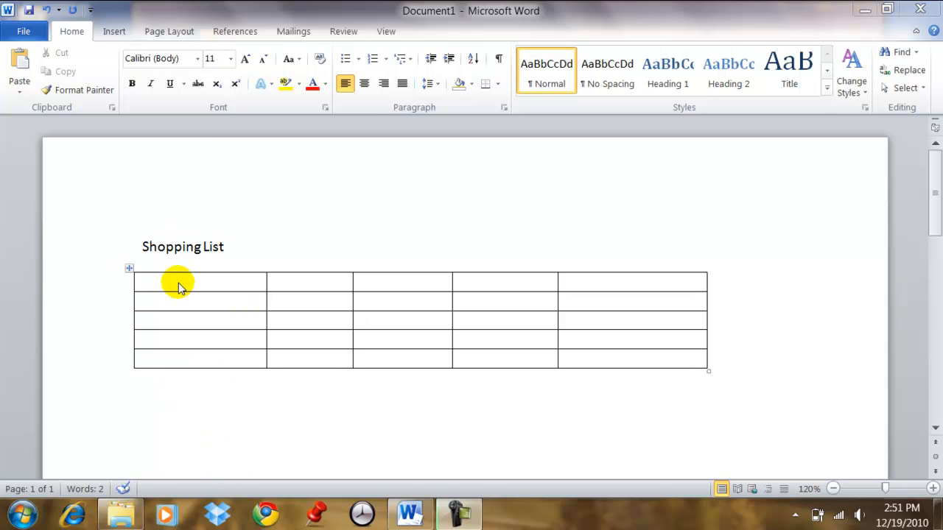
Step: Shrink the first column's width down to 0.4 inches with the Layout Width spinner
click(161, 283)
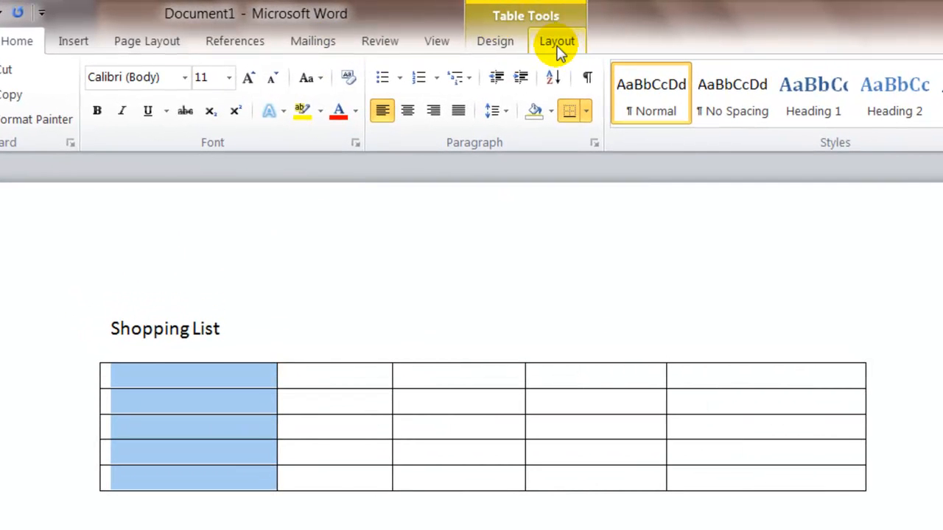
click(556, 41)
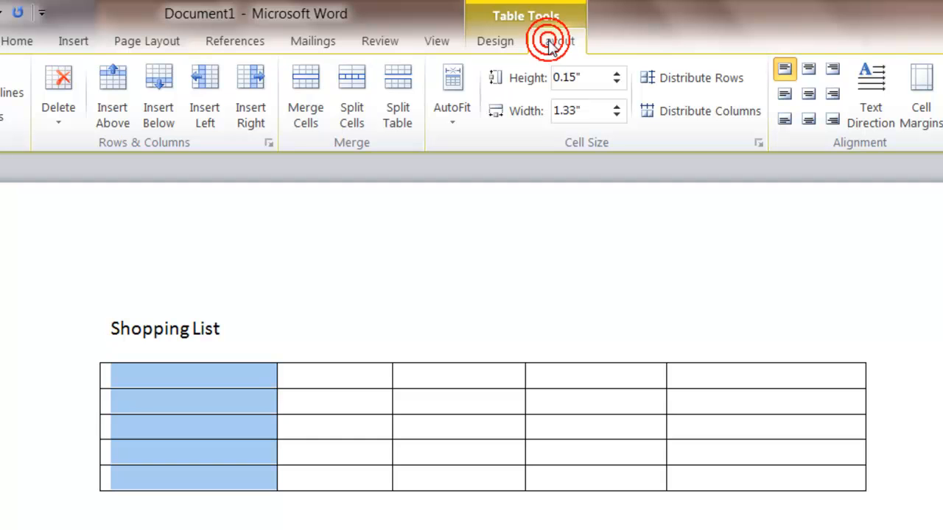
click(557, 40)
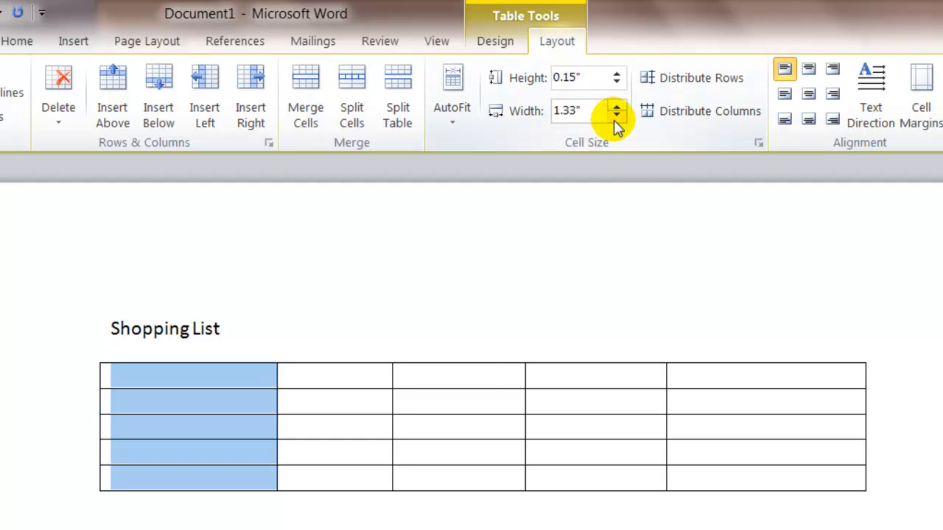
click(616, 116)
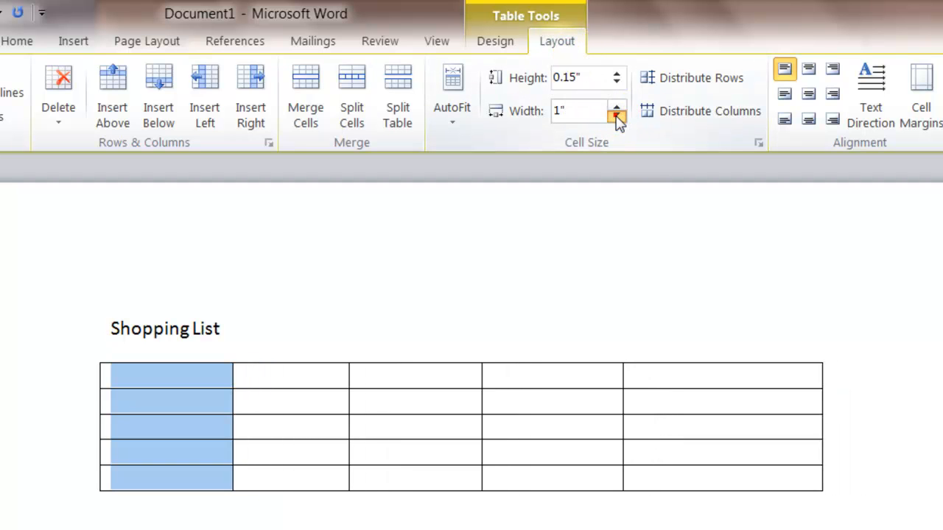
click(615, 117)
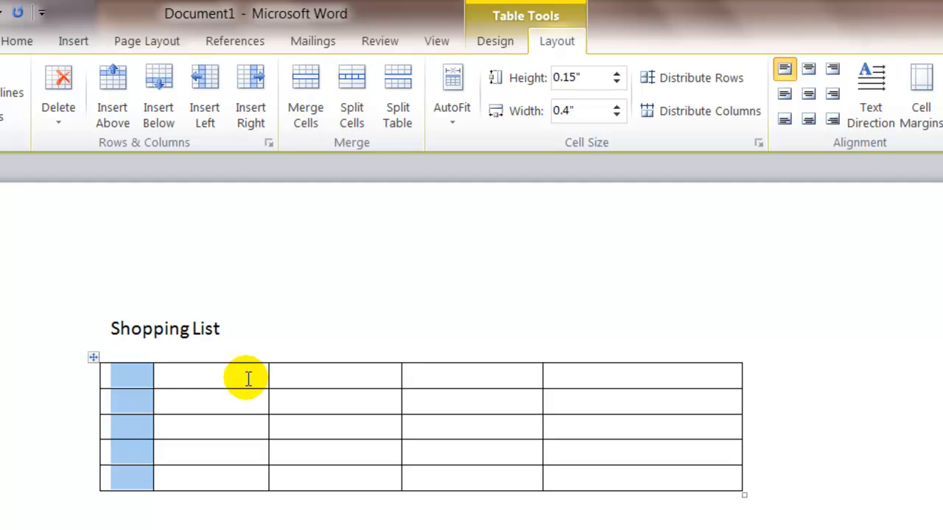
Step: Select the fourth column and reduce its width to 0.4 inches, matching the first
click(427, 377)
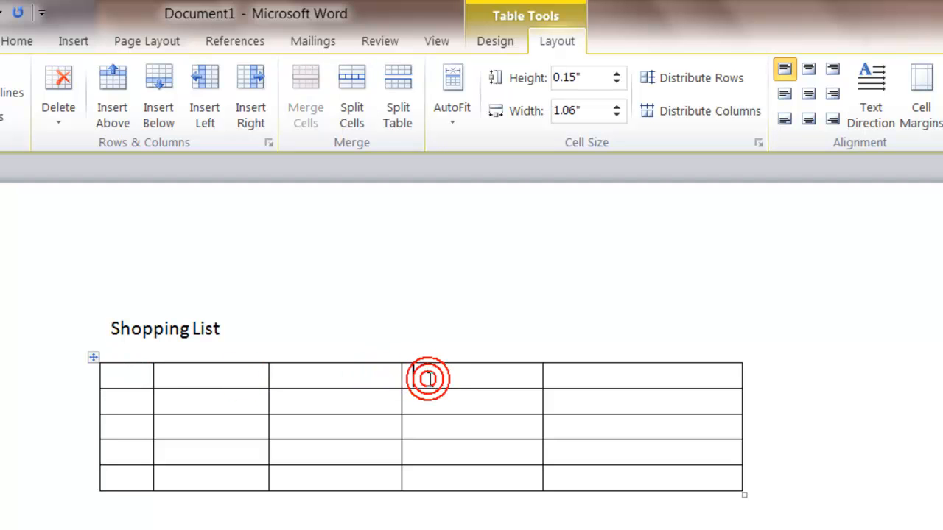
click(428, 378)
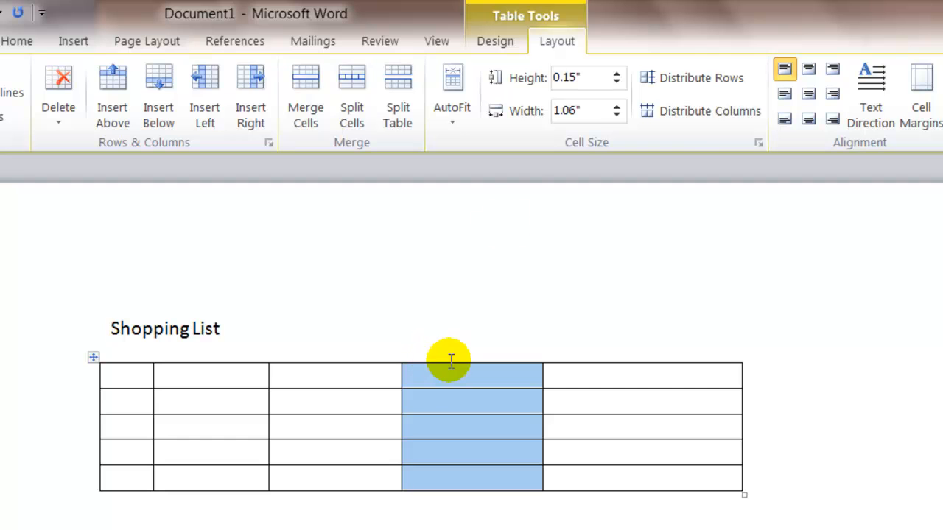
click(615, 116)
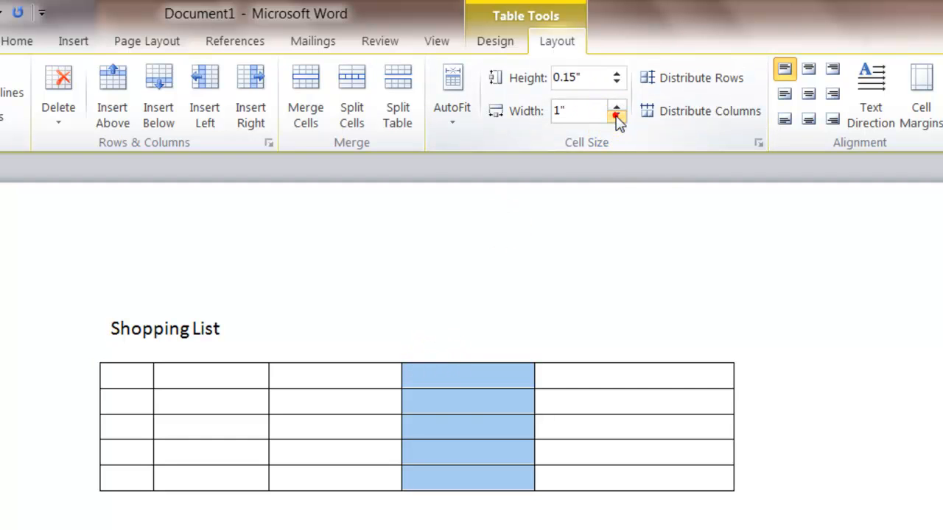
click(617, 117)
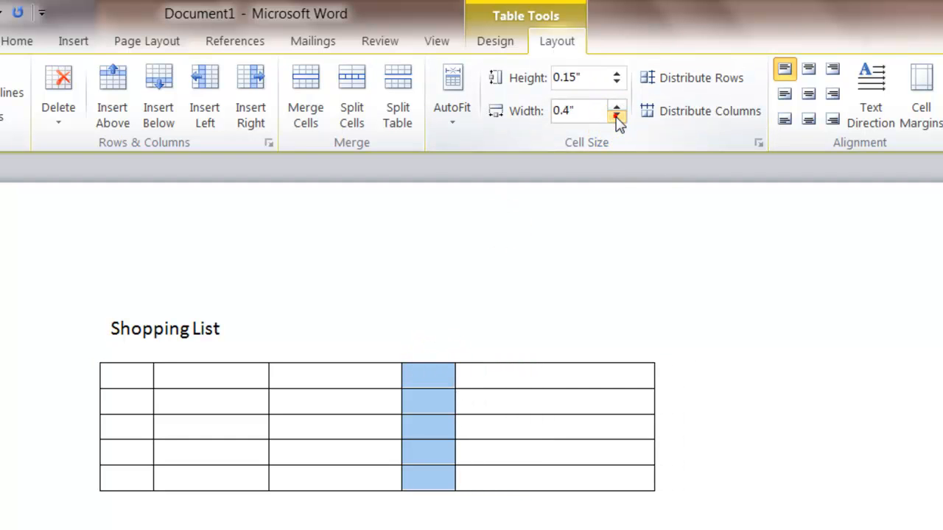
click(617, 117)
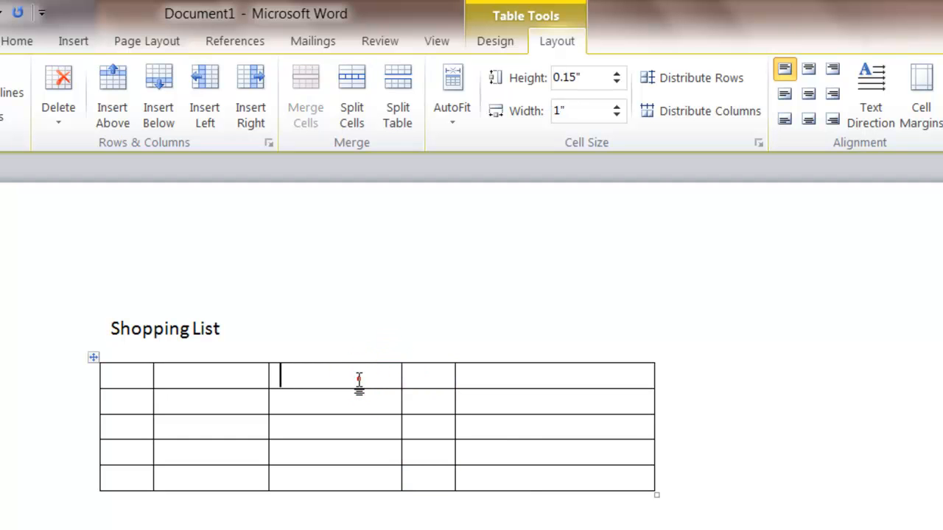
Step: Select the third column and shrink it to a 0.2-inch divider between halves
drag(334, 376, 334, 453)
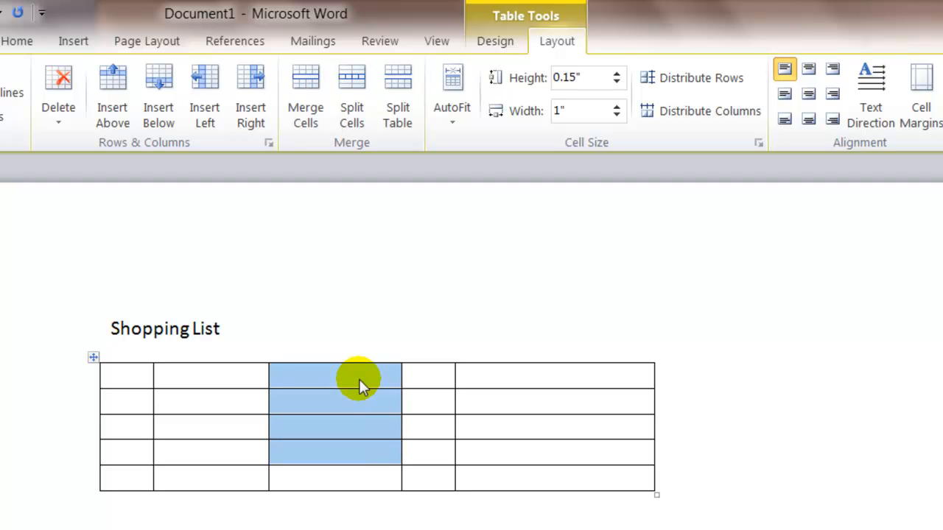
click(616, 116)
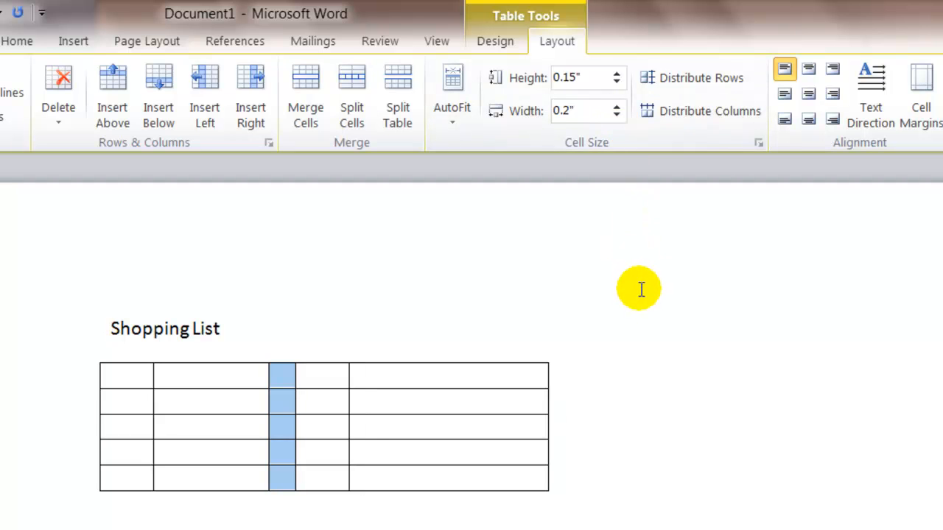
mouse_move(645, 293)
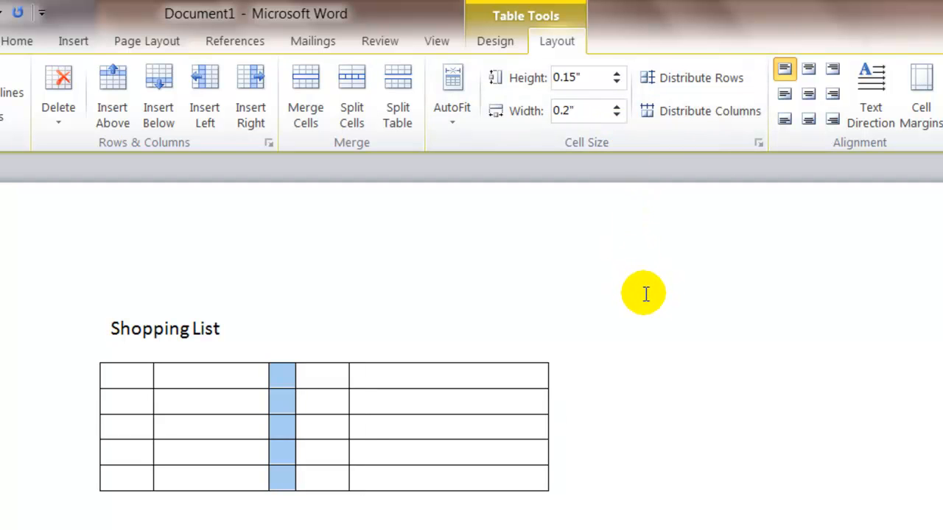
mouse_move(751, 371)
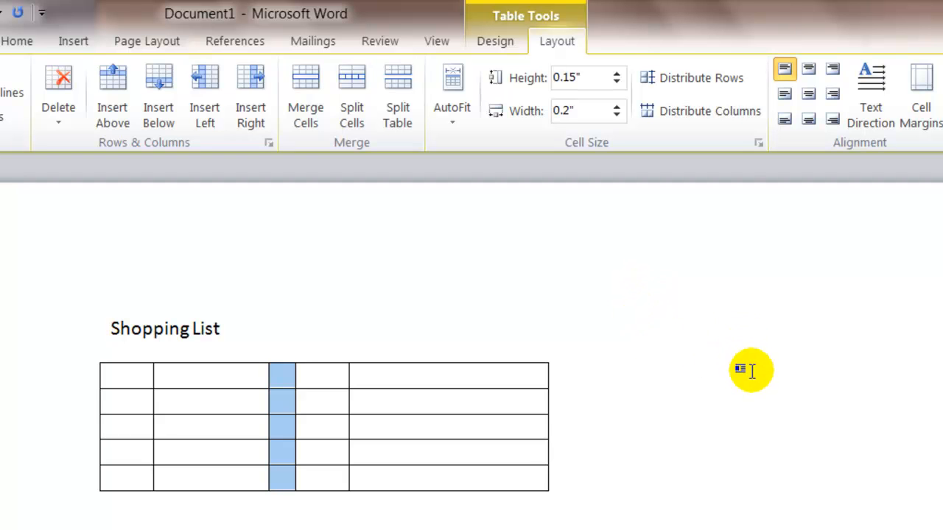
mouse_move(517, 314)
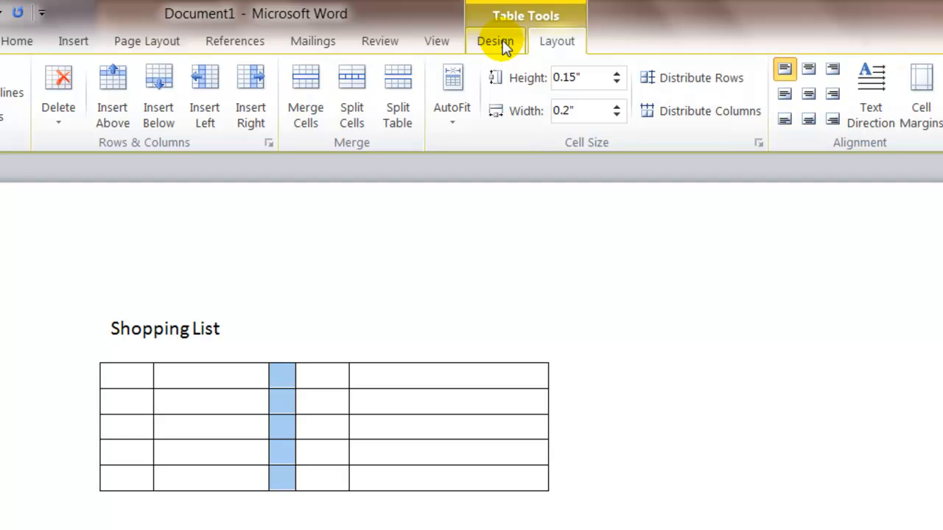
Step: Show the Borders dropdown from Table Tools > Design for the middle column
click(495, 41)
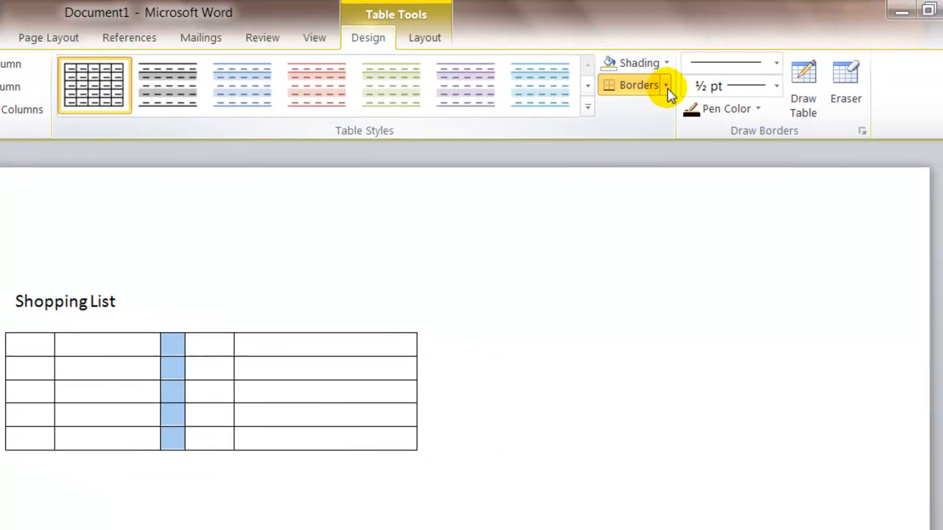
click(665, 85)
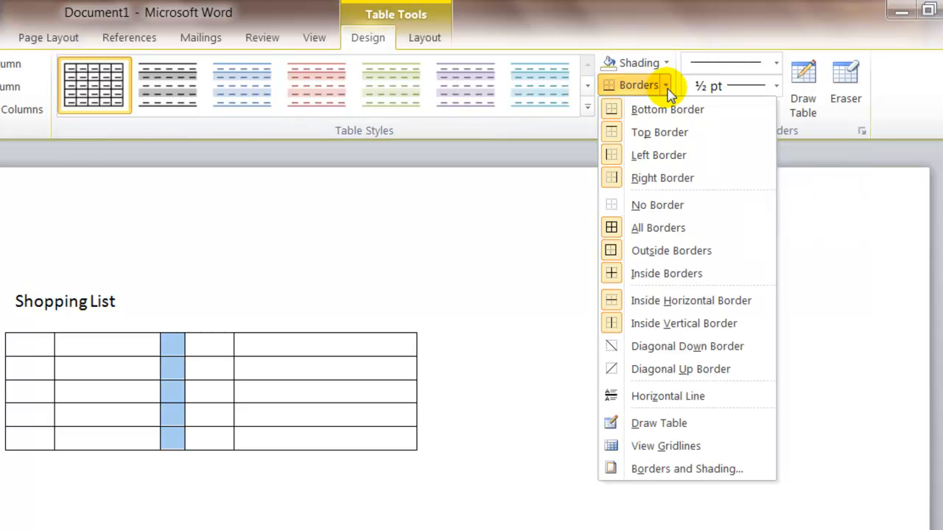
mouse_move(665, 446)
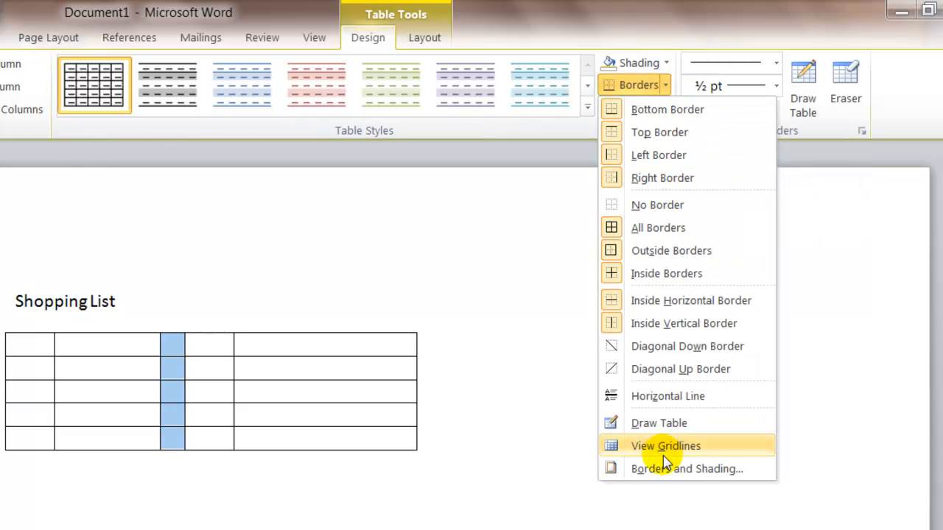
Step: Remove the middle column's top, inside horizontal and bottom borders via Borders and Shading
click(685, 468)
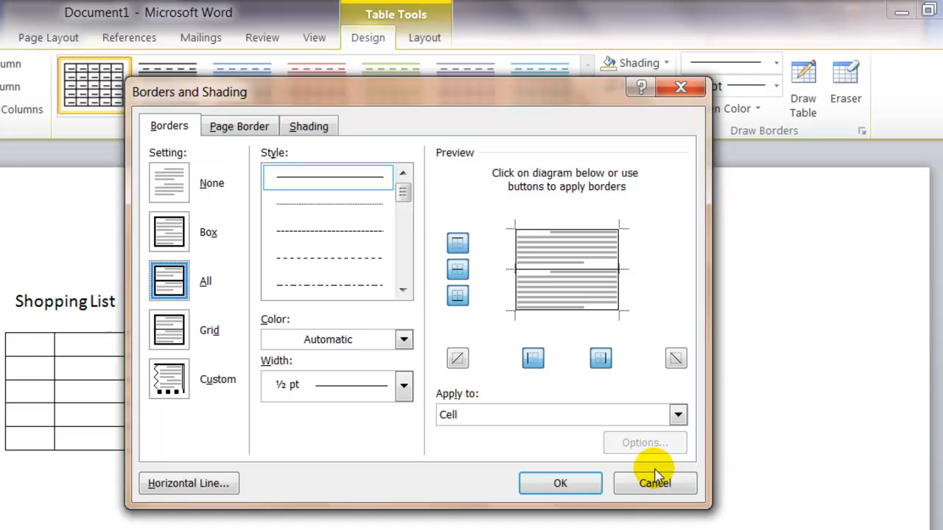
mouse_move(654, 482)
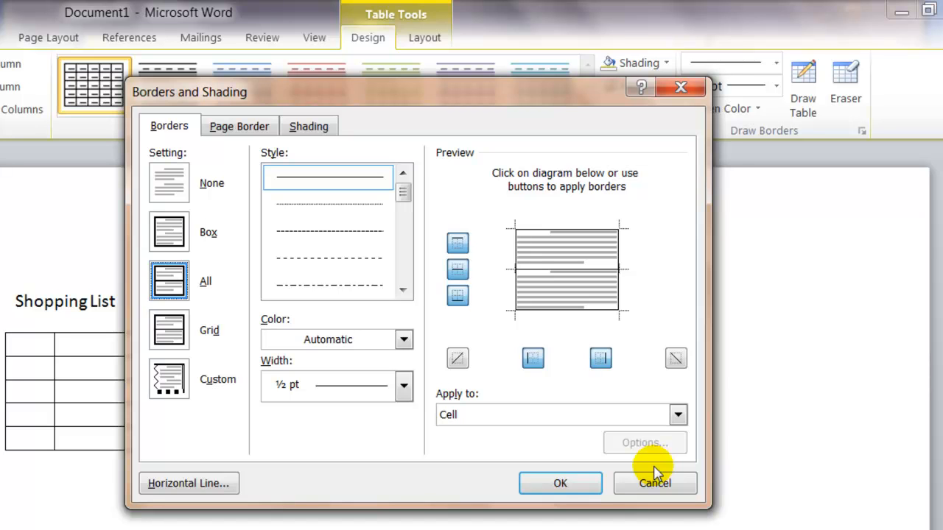
mouse_move(667, 443)
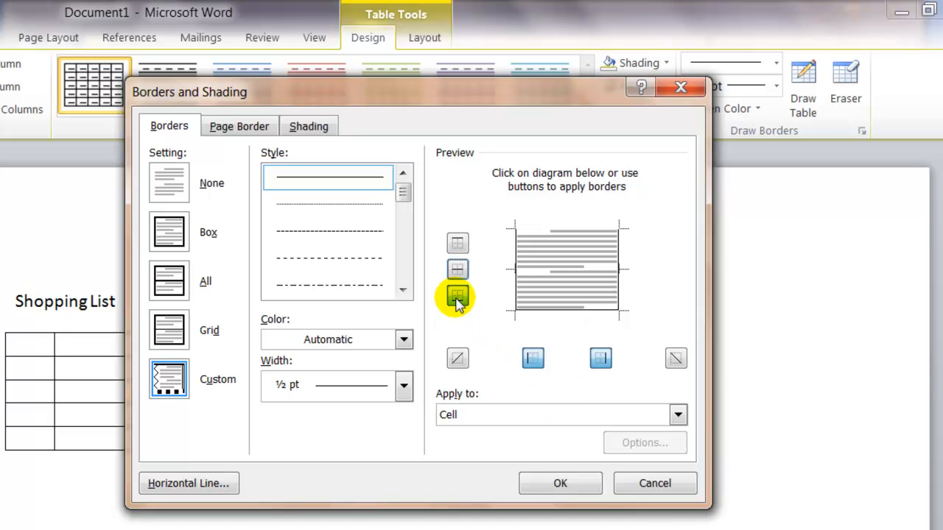
click(456, 297)
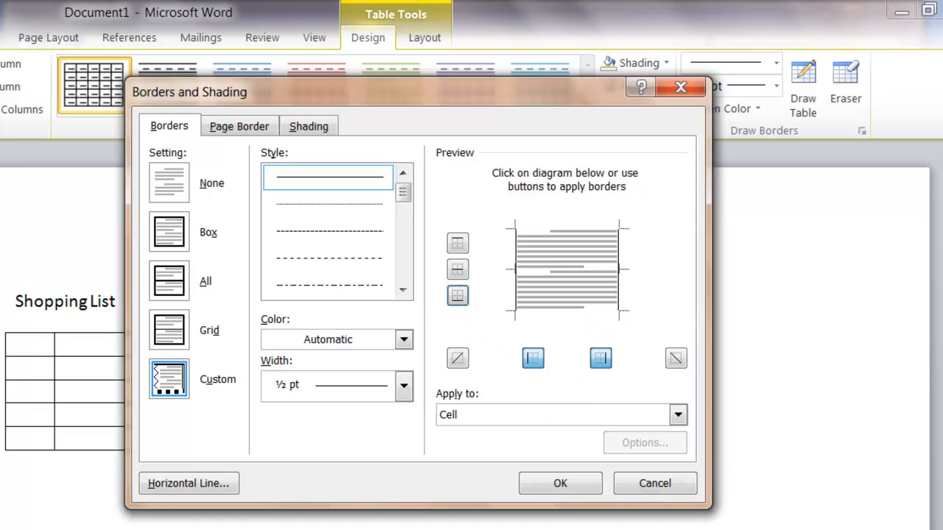
click(560, 483)
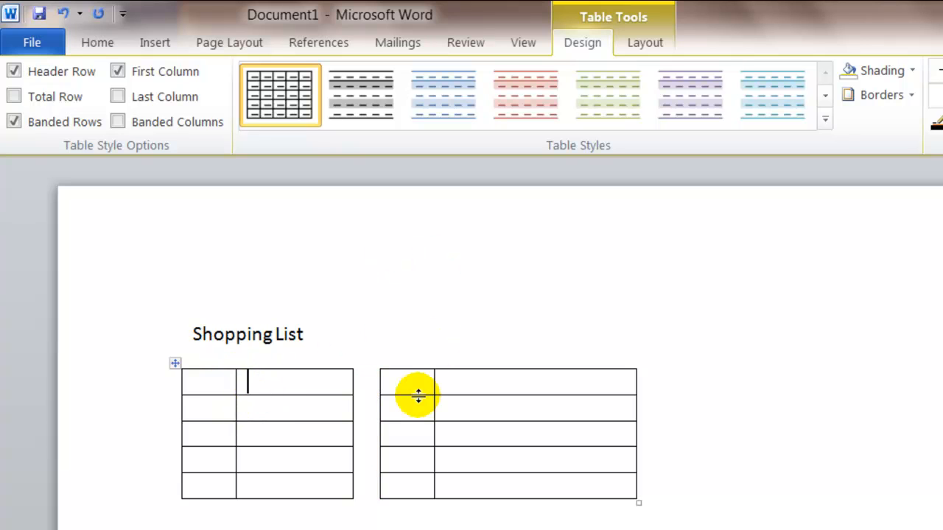
Step: Enter Milk, Yogurt, Cheese in the left table and Beans, Corn, Pickles on the right
text(Milk)
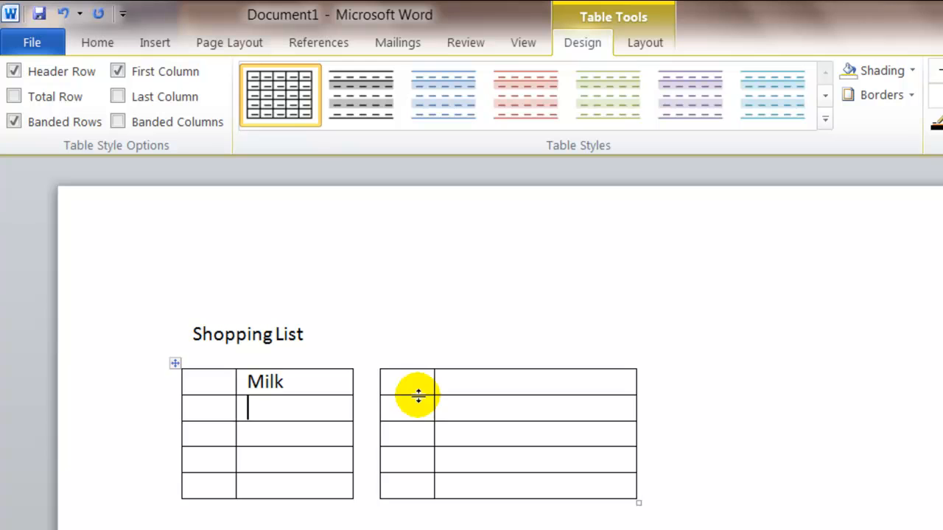
text(Yogurt)
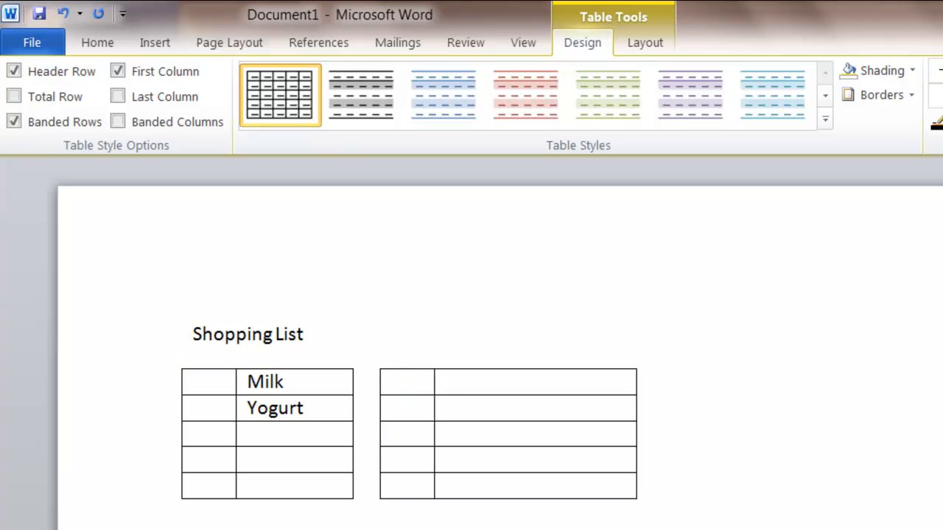
text(Cheese)
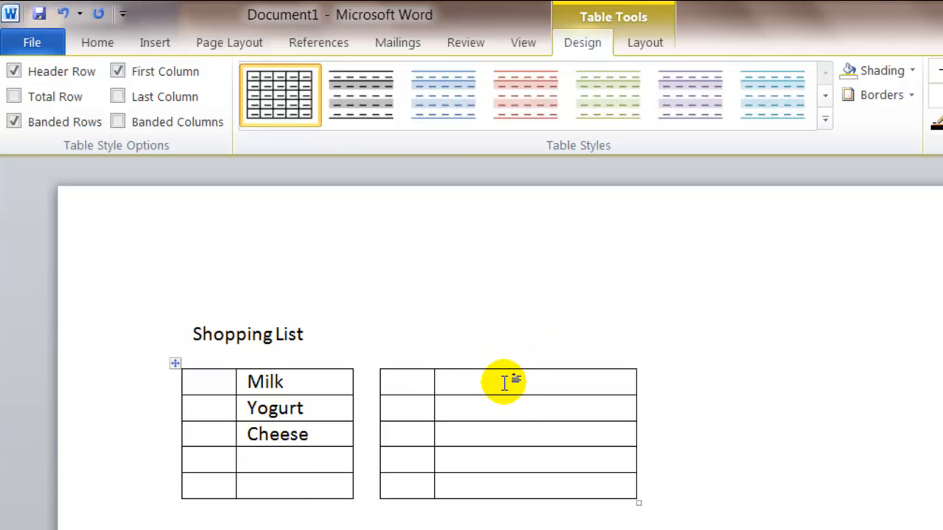
text(Beans)
text(C)
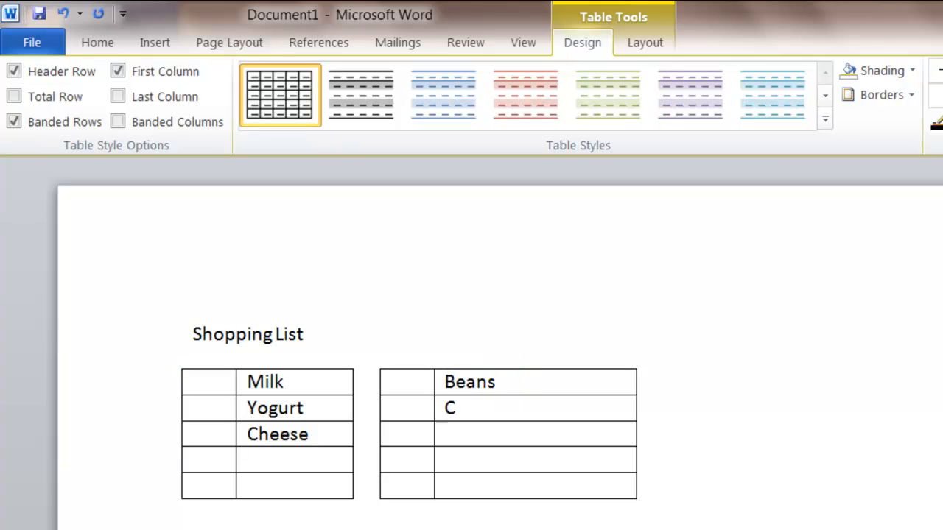
text(orn)
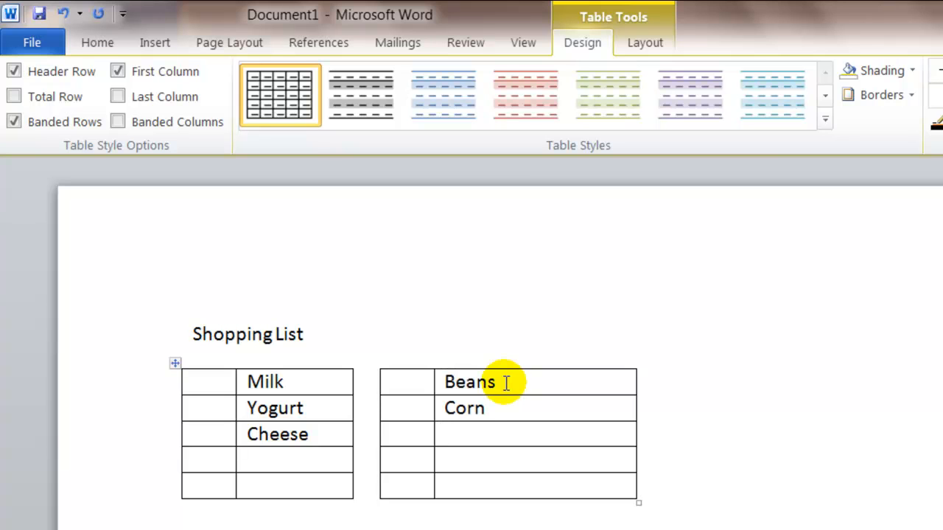
text(Pickcles)
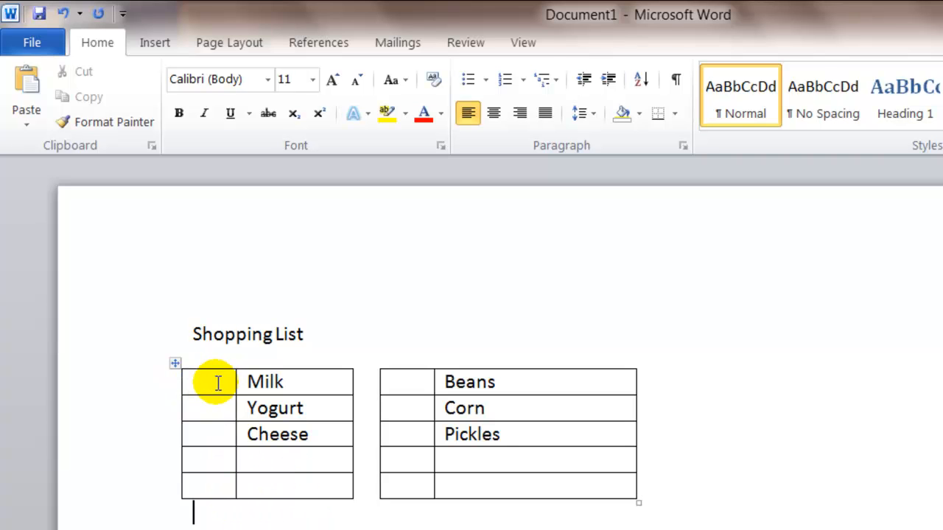
click(213, 382)
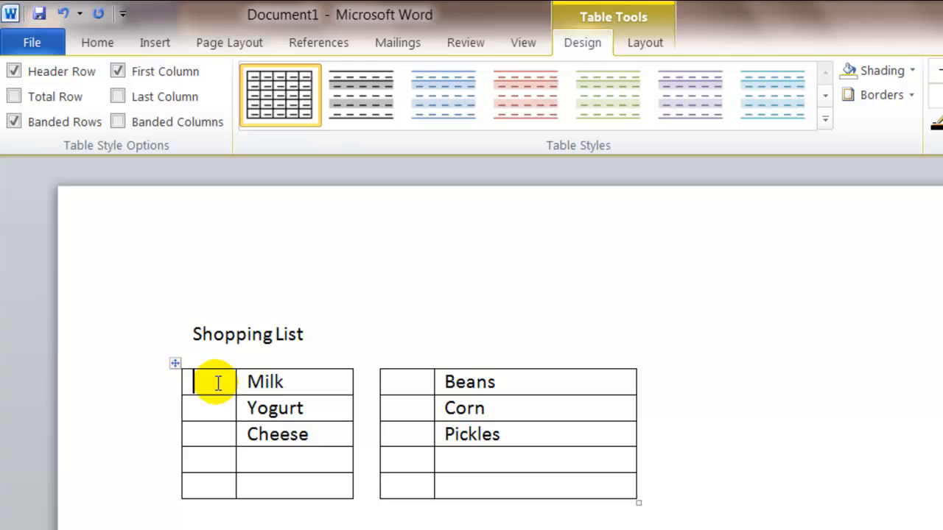
text(2)
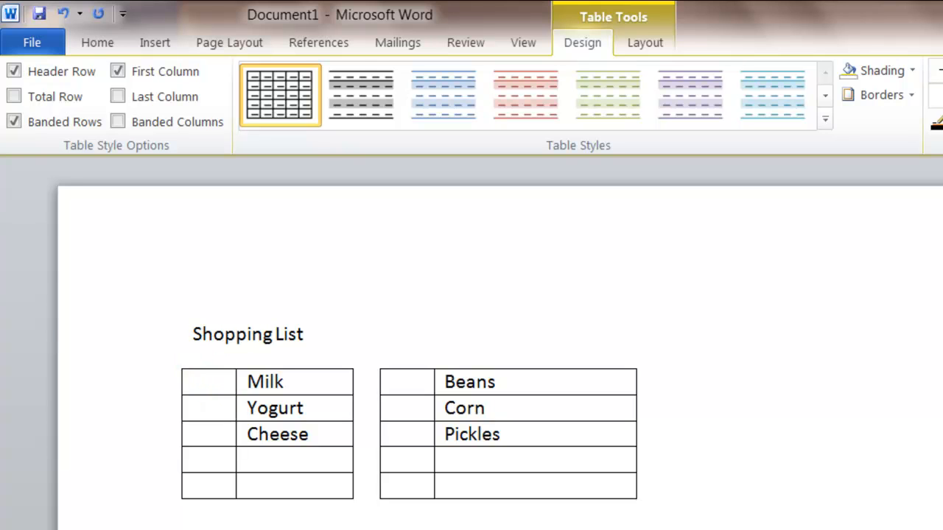
text(x)
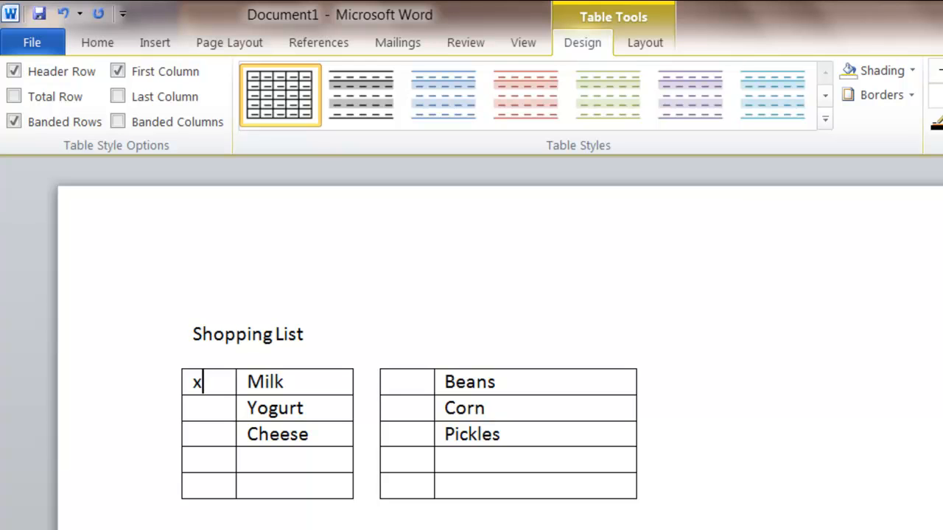
key(Backspace)
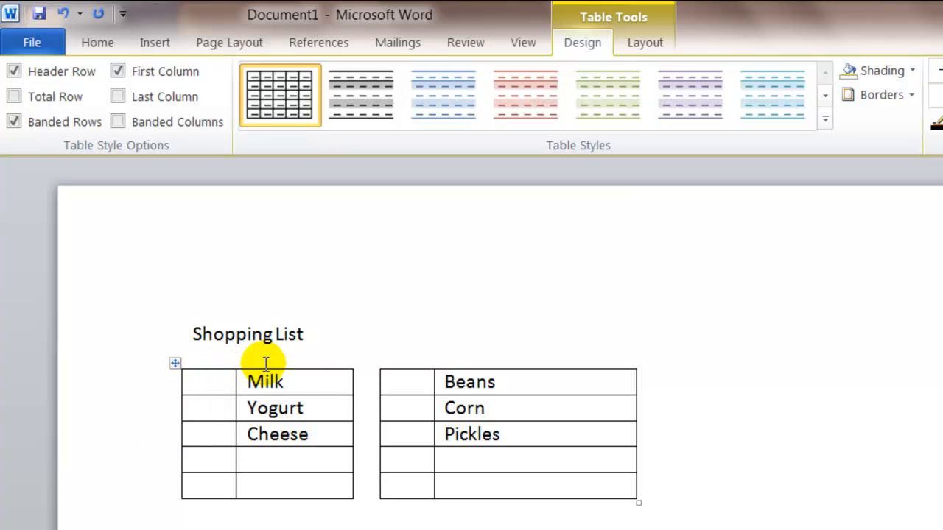
mouse_move(427, 380)
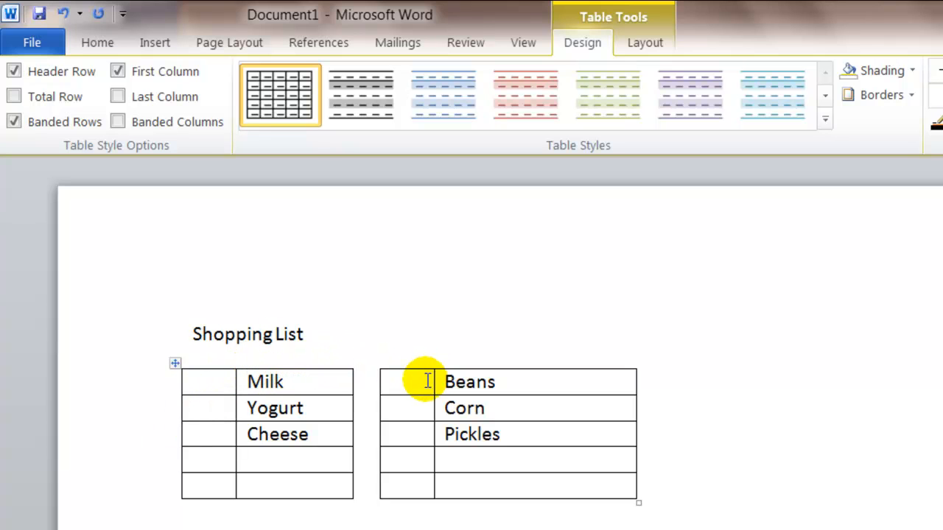
mouse_move(166, 453)
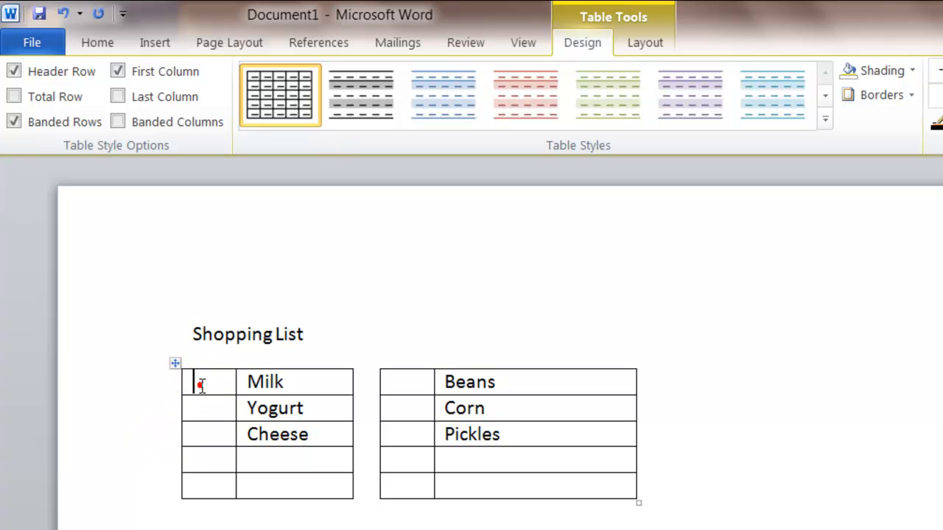
click(207, 382)
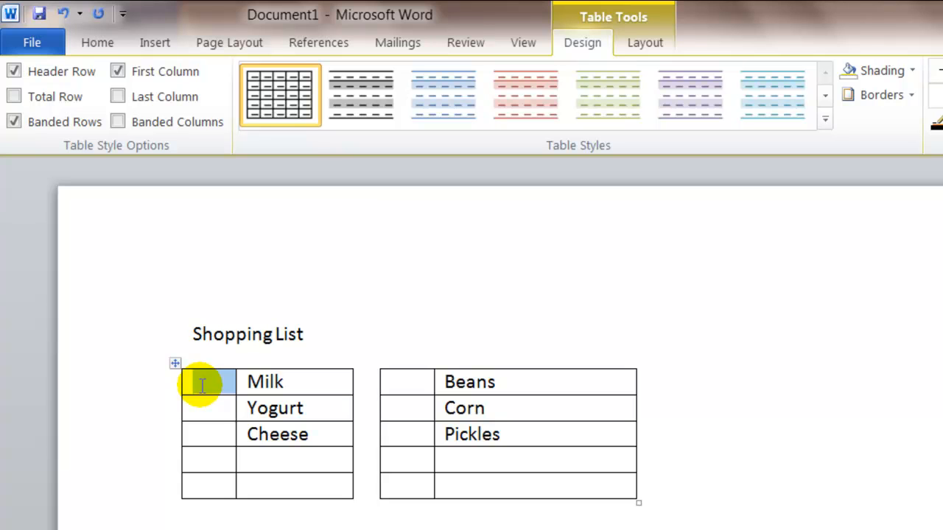
Step: Raise the Milk and Beans row height to 0.4 inches in Table Layout
click(208, 382)
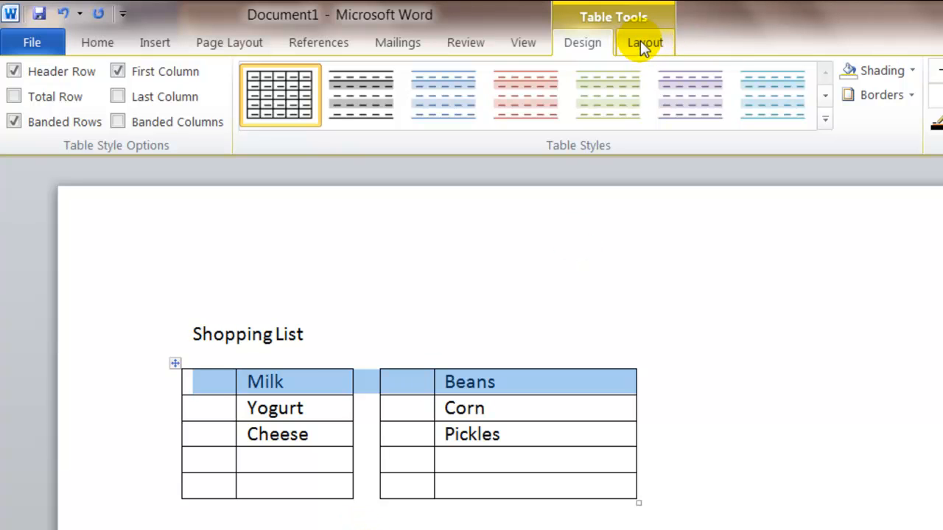
click(644, 42)
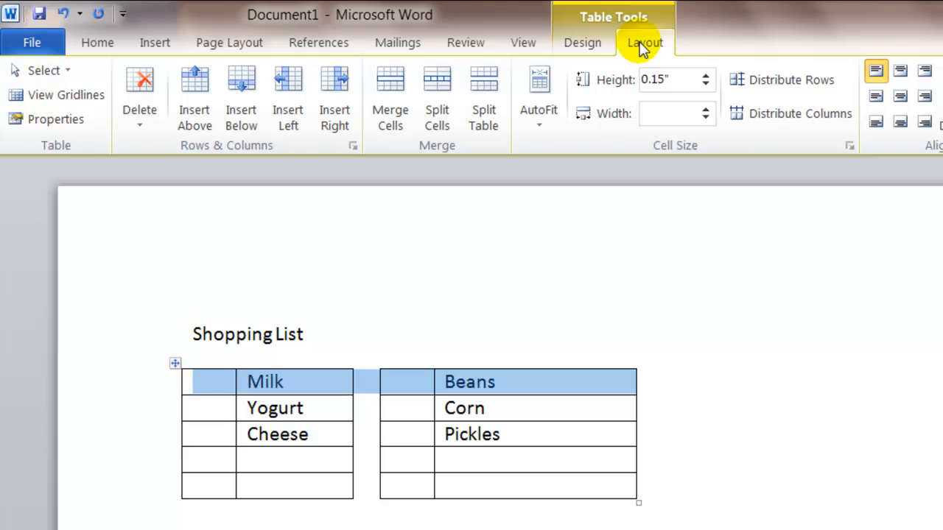
mouse_move(705, 80)
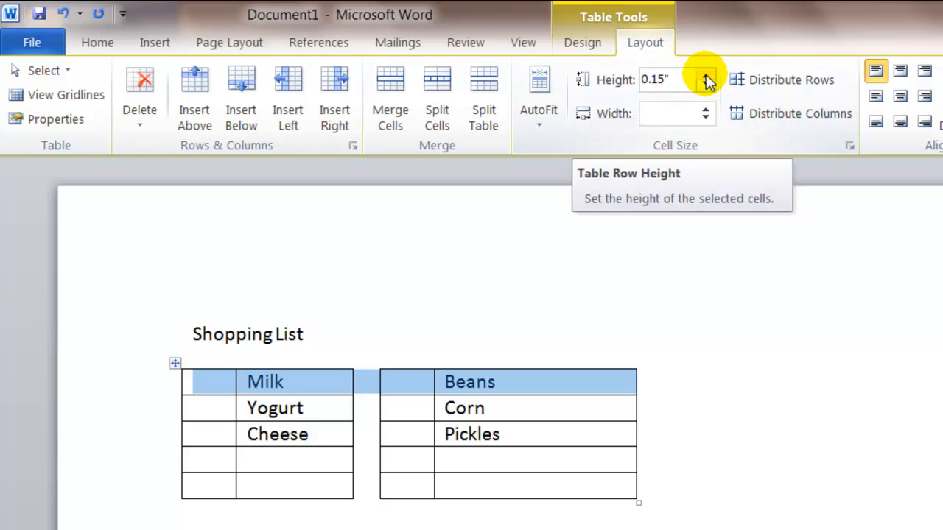
click(704, 74)
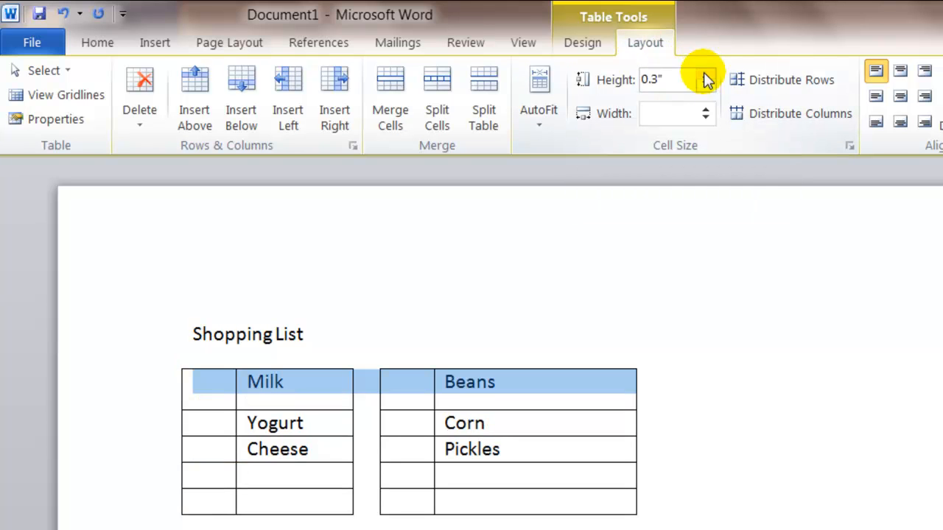
click(705, 74)
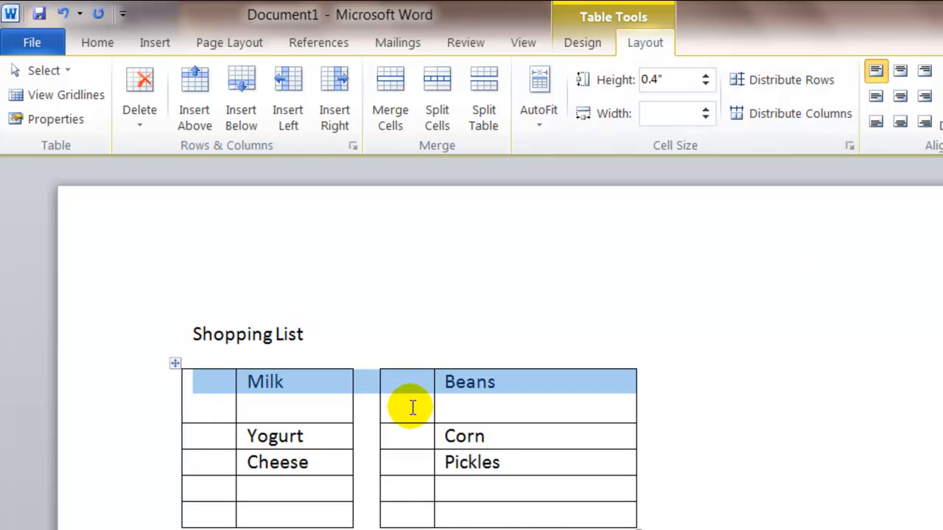
mouse_move(309, 499)
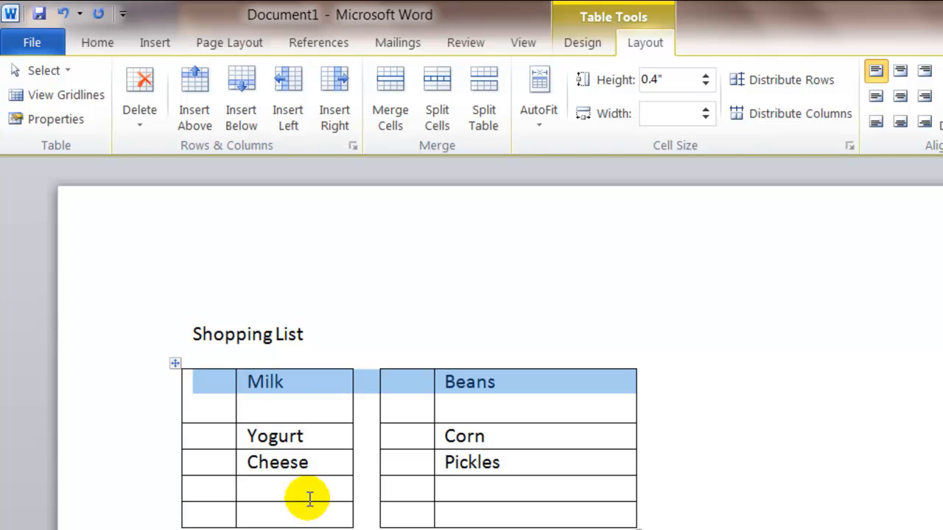
mouse_move(295, 394)
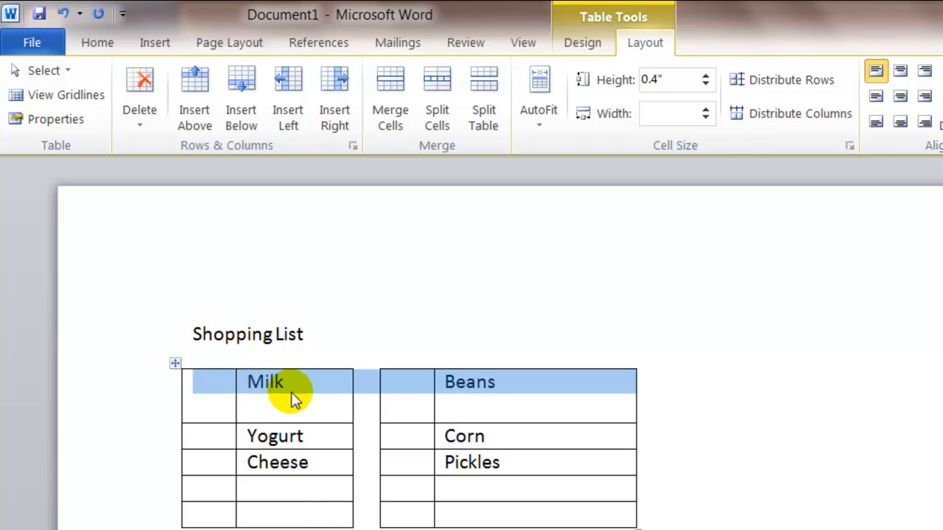
mouse_move(472, 392)
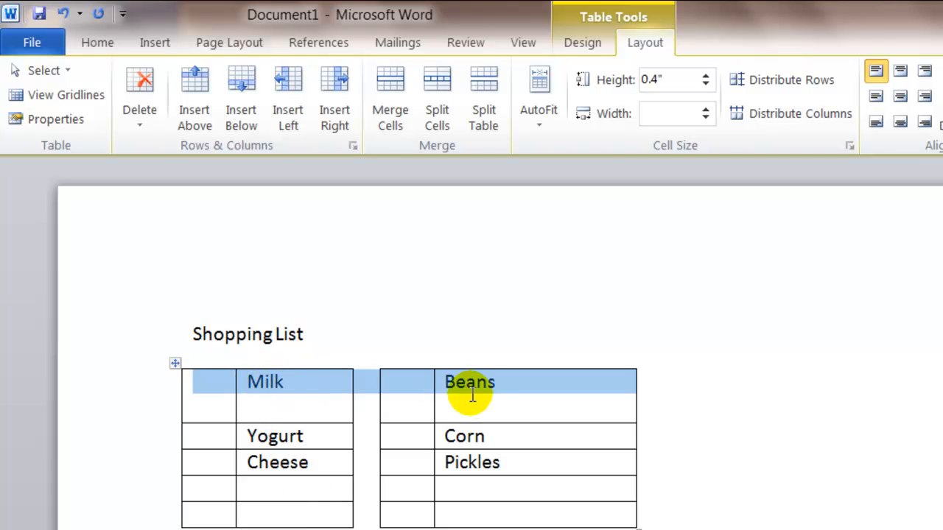
mouse_move(493, 388)
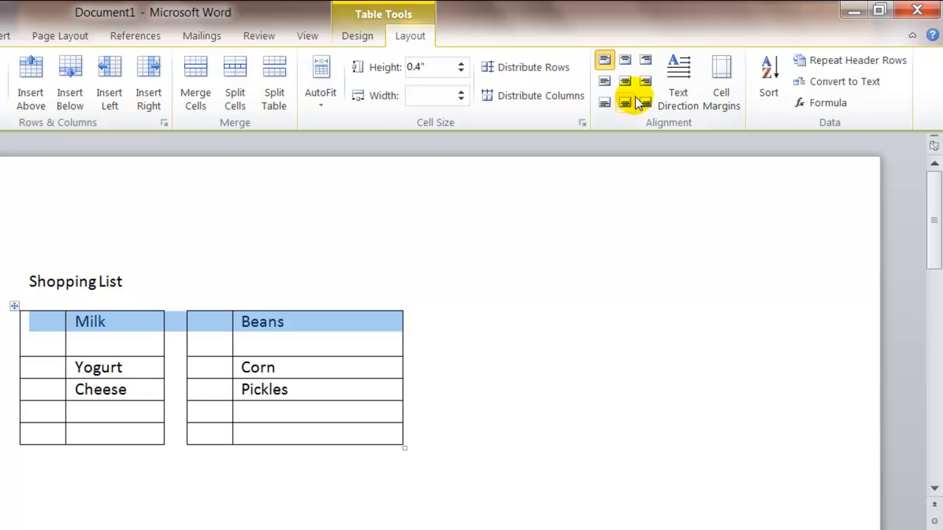
mouse_move(625, 81)
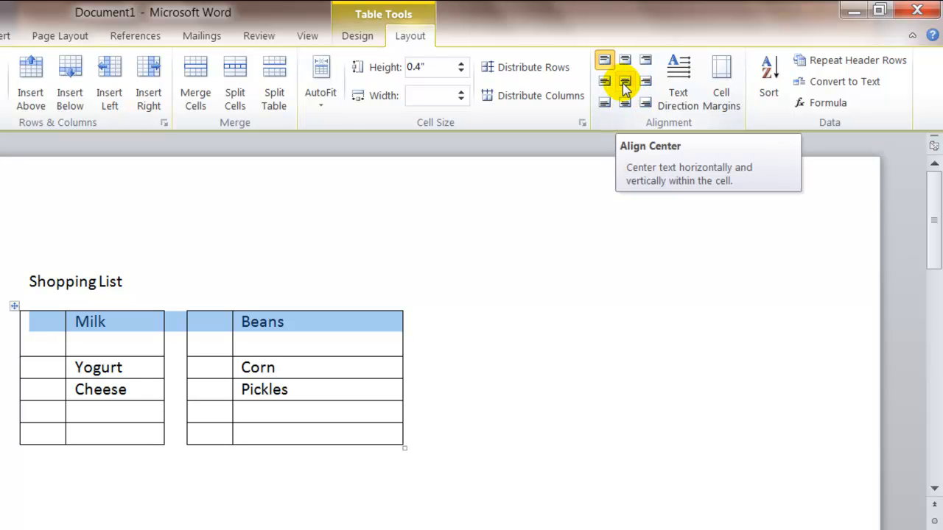
Step: Apply Align Center to the Milk and Beans row so text sits vertically centered
click(625, 81)
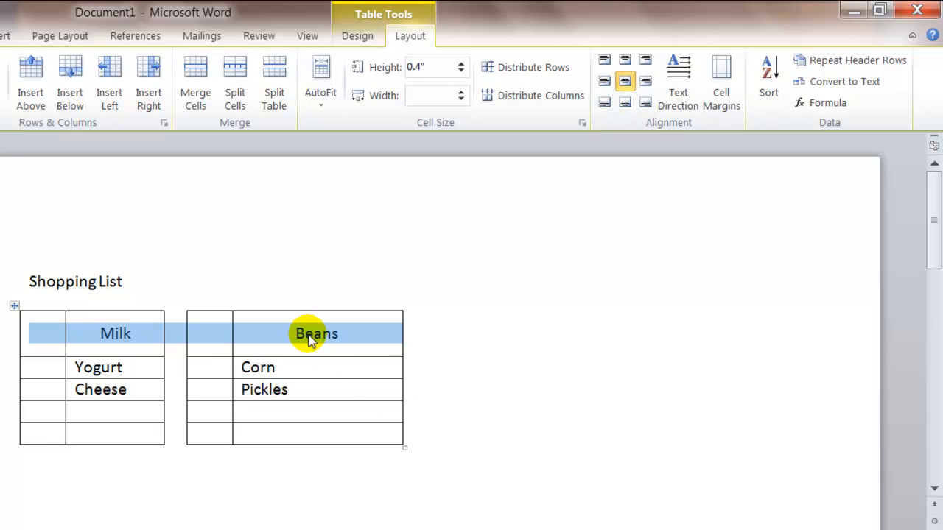
click(96, 40)
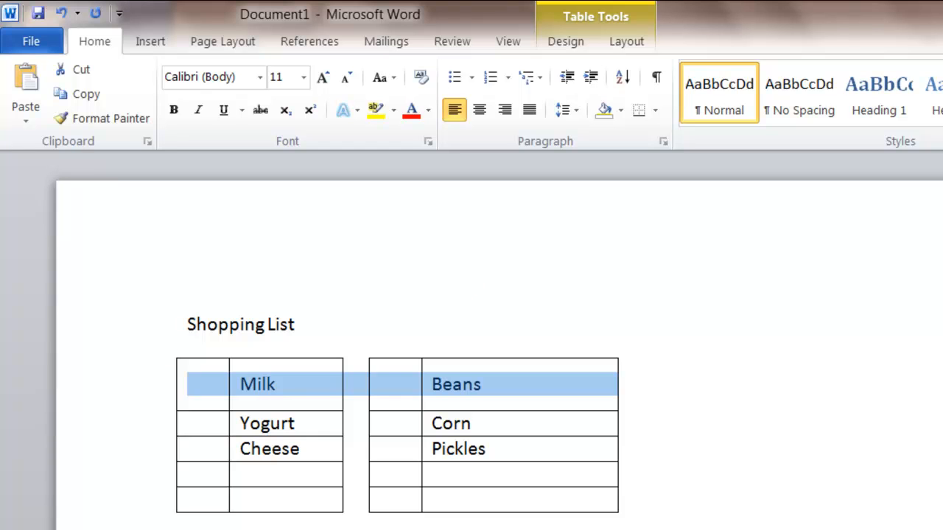
Step: Deselect the first row and bring up Table Layout showing the Yogurt row's size settings
click(348, 324)
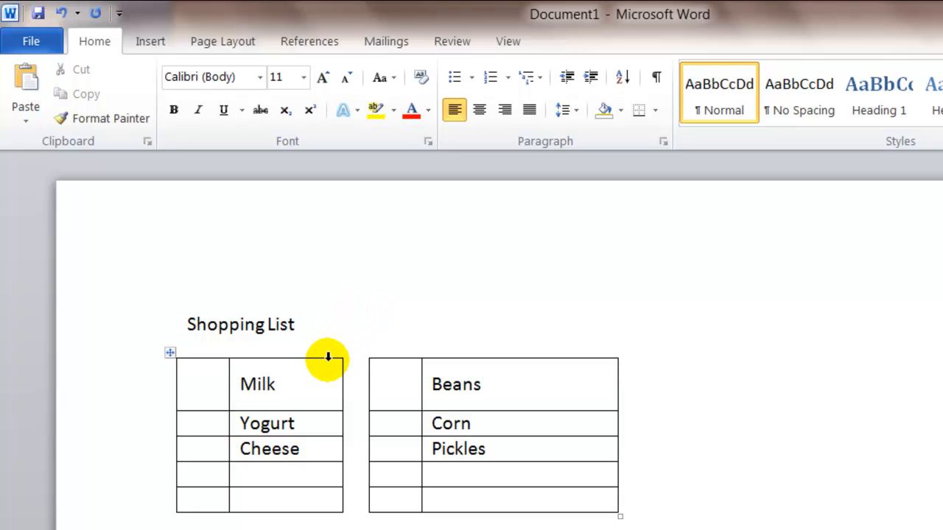
click(297, 324)
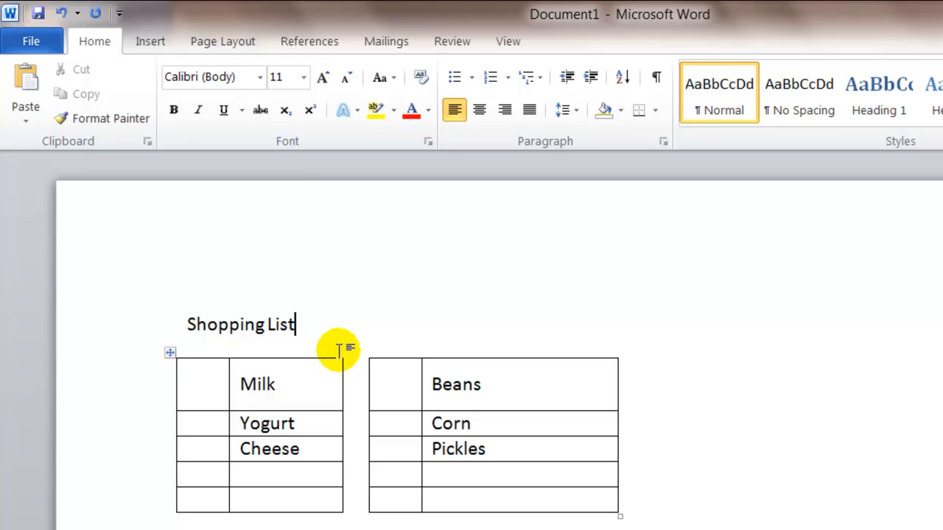
mouse_move(236, 427)
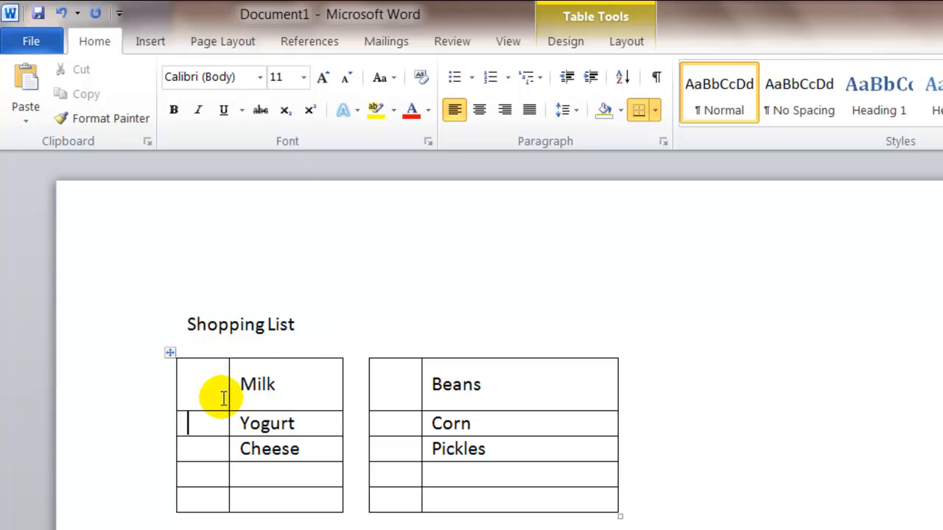
mouse_move(327, 424)
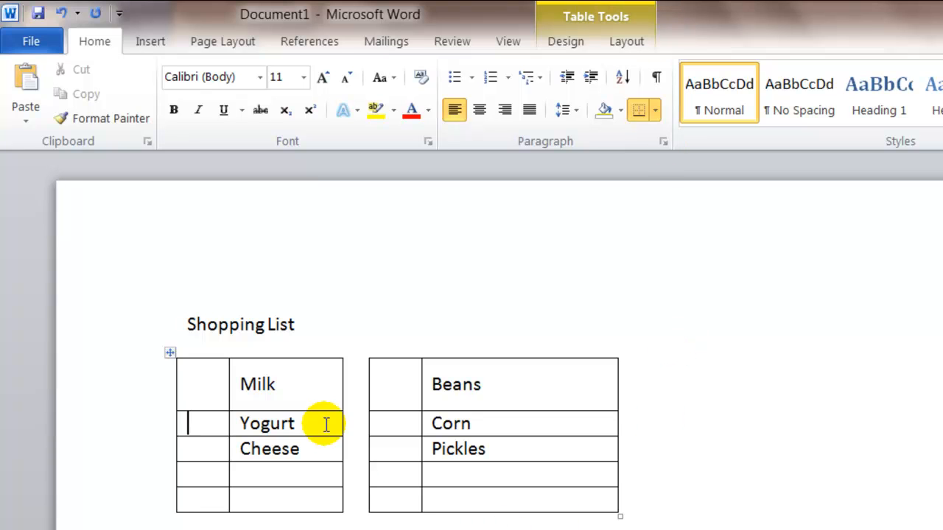
click(565, 41)
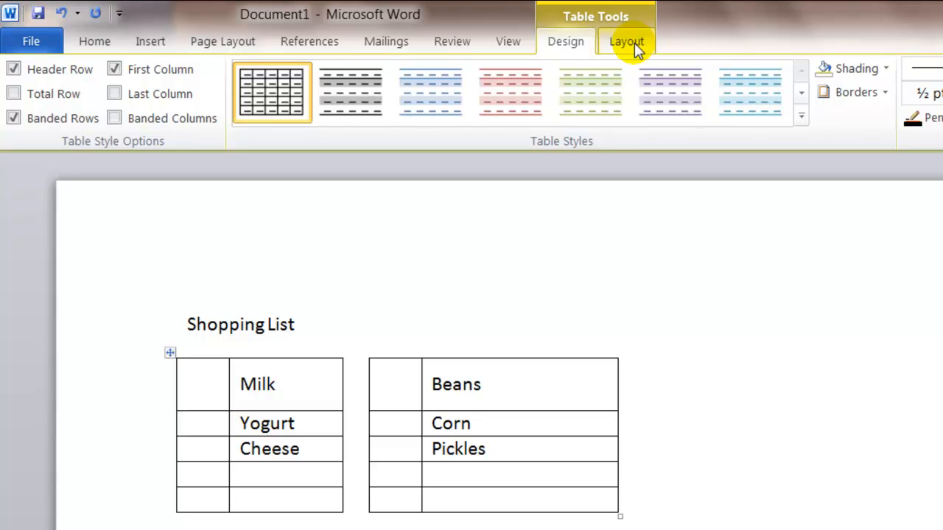
click(626, 41)
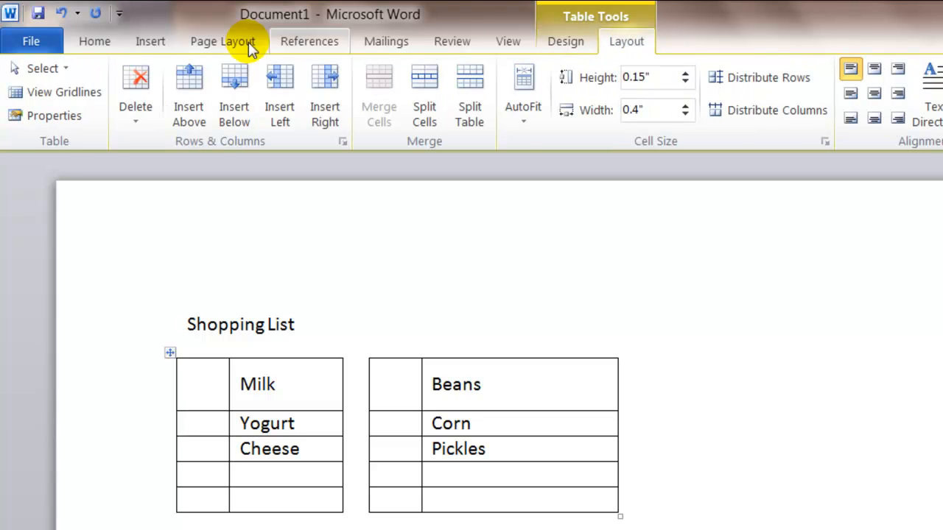